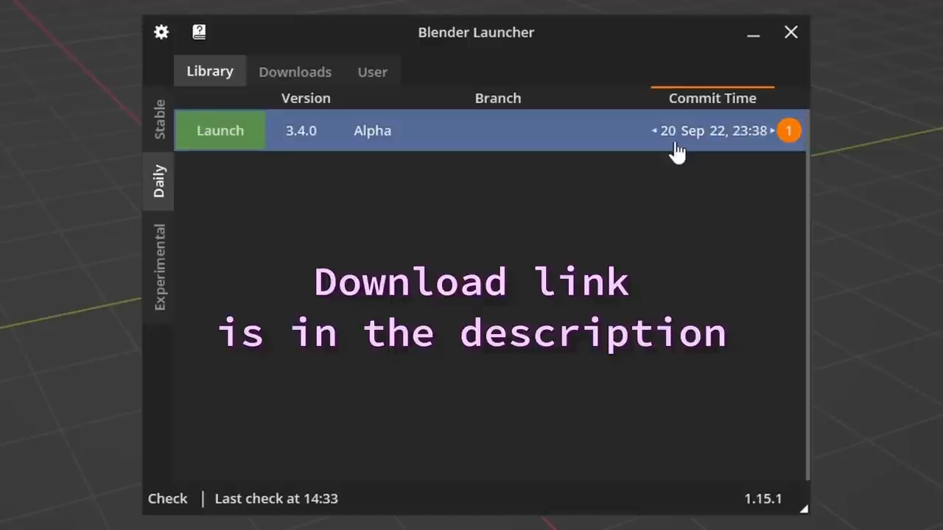
mouse_move(666, 139)
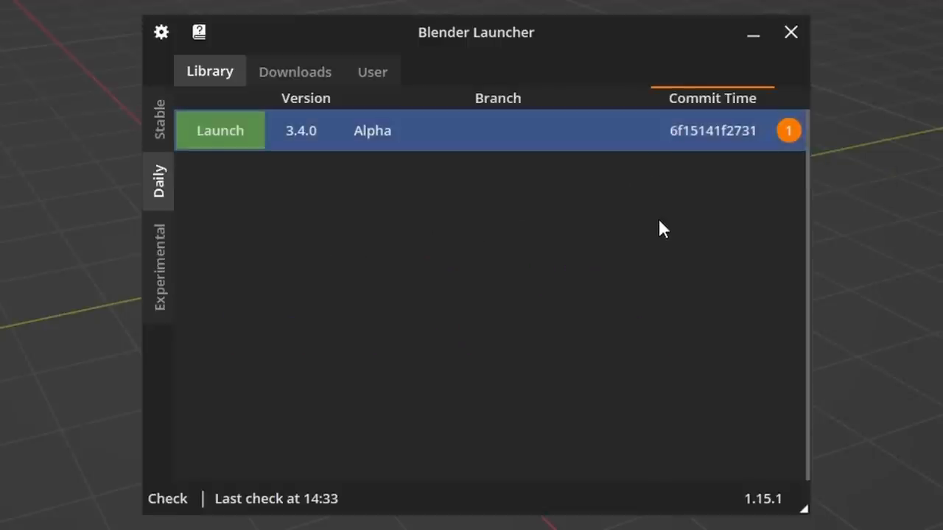
Step: Start Blender 3.4.0 Alpha and add a cube mesh to the empty scene
click(220, 130)
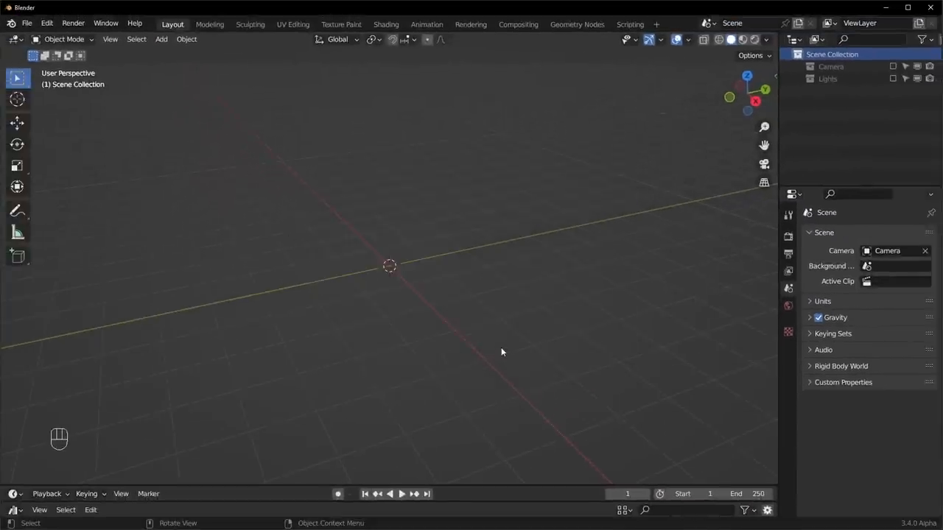
key(shift+a)
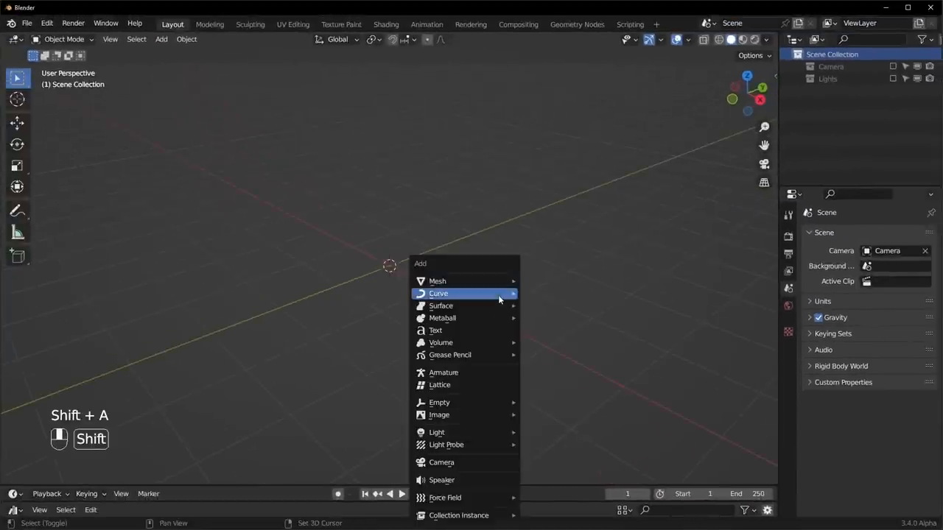
click(436, 282)
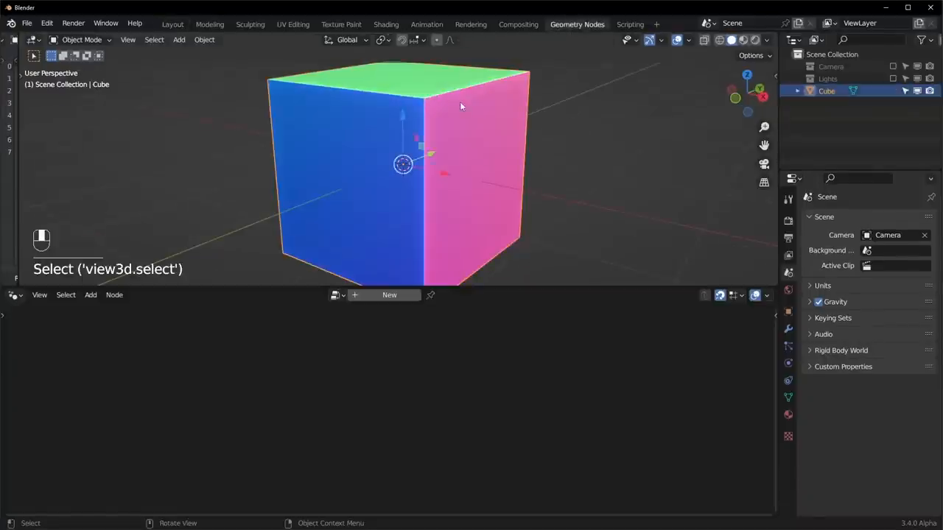
Step: Create a Geometry Nodes modifier on the cube and add a Distribute Points in Volume node, then search for Mesh to Volume
click(389, 294)
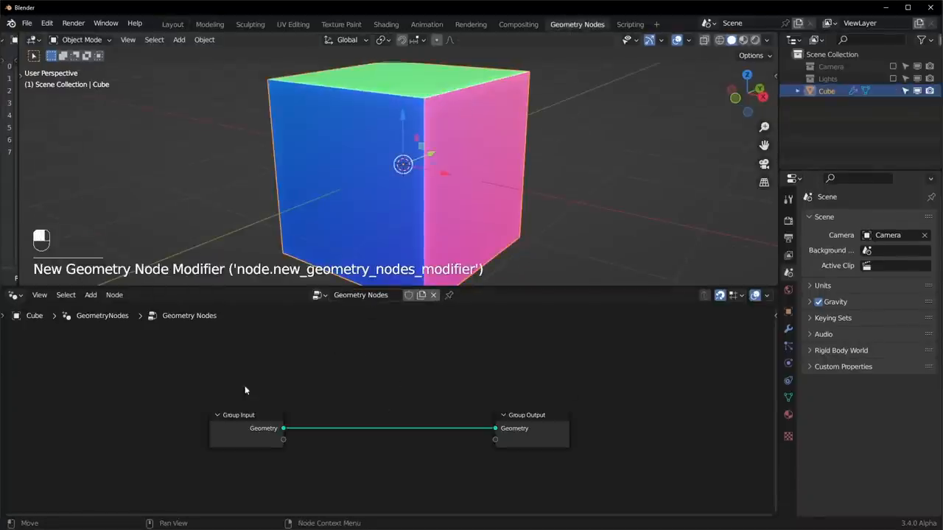
key(shift+a)
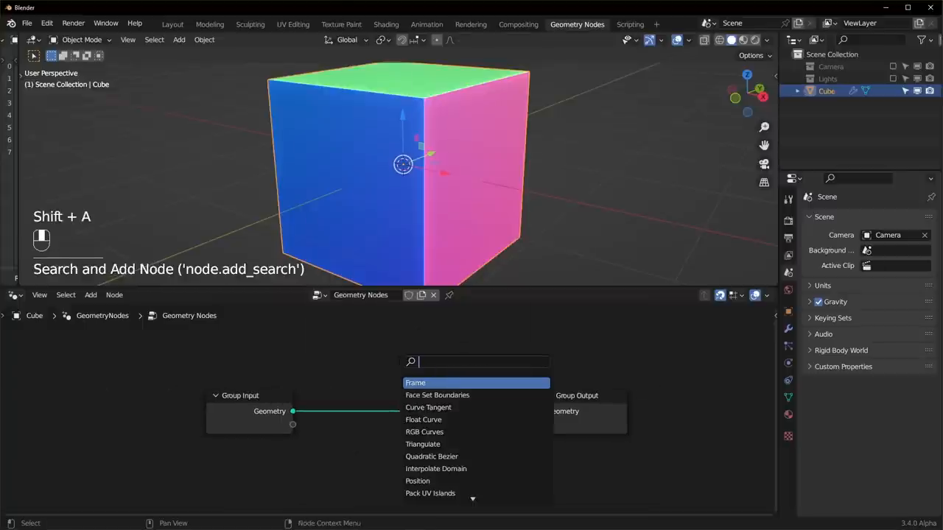
text(distr)
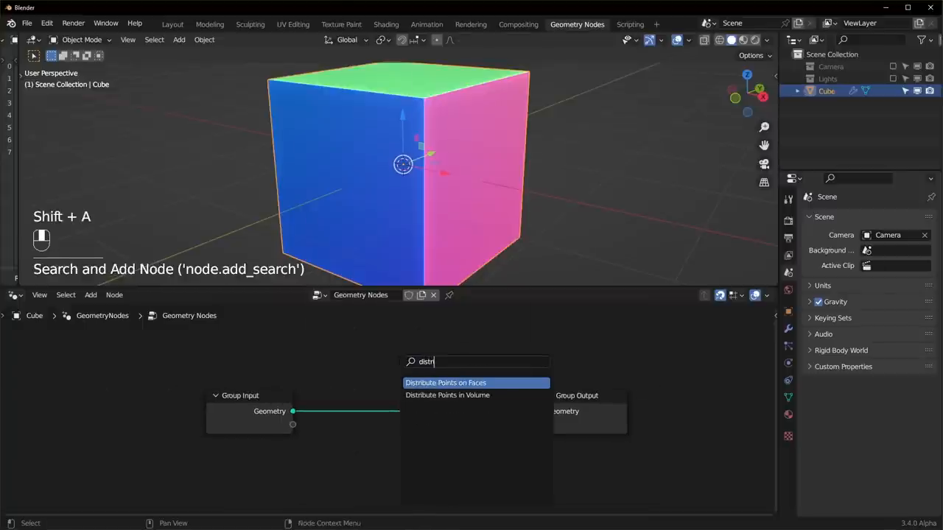
click(448, 394)
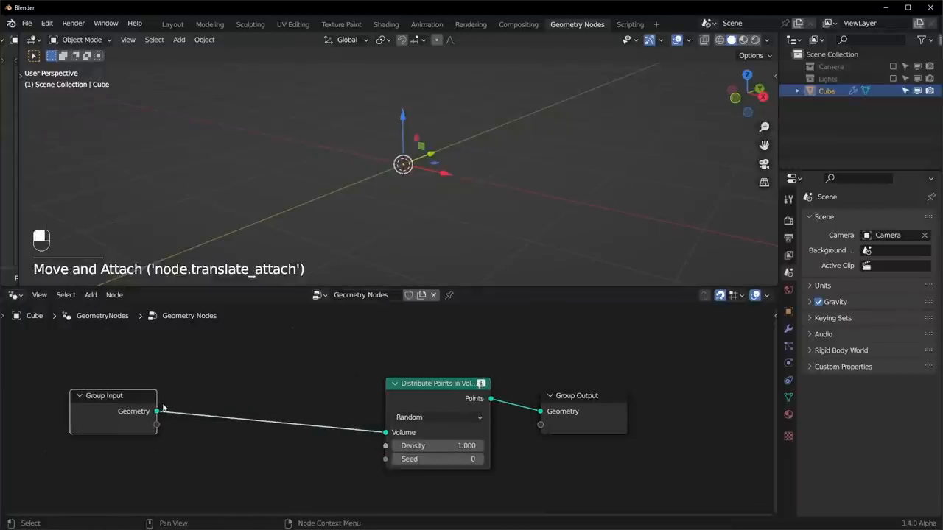
key(shift+a)
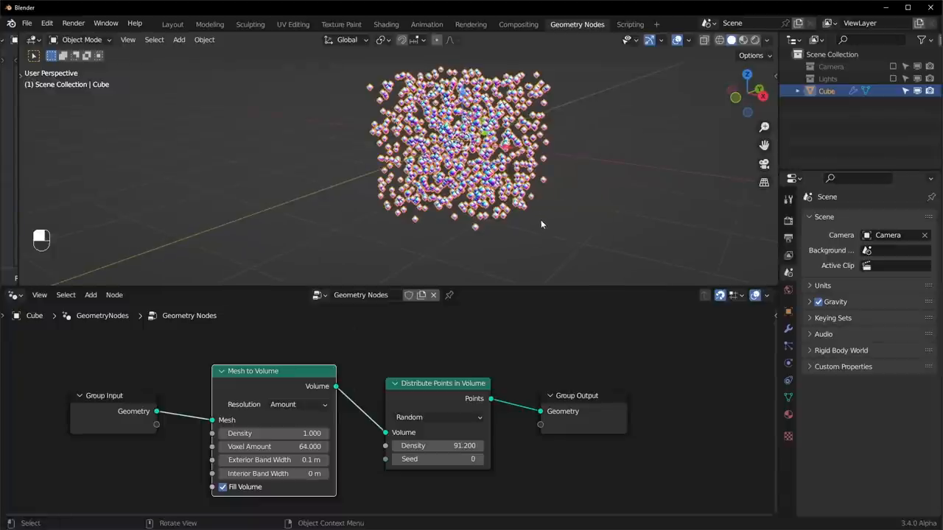
Step: Switch point distribution to Grid and replace the cube's mesh with a torus in Edit Mode
click(436, 417)
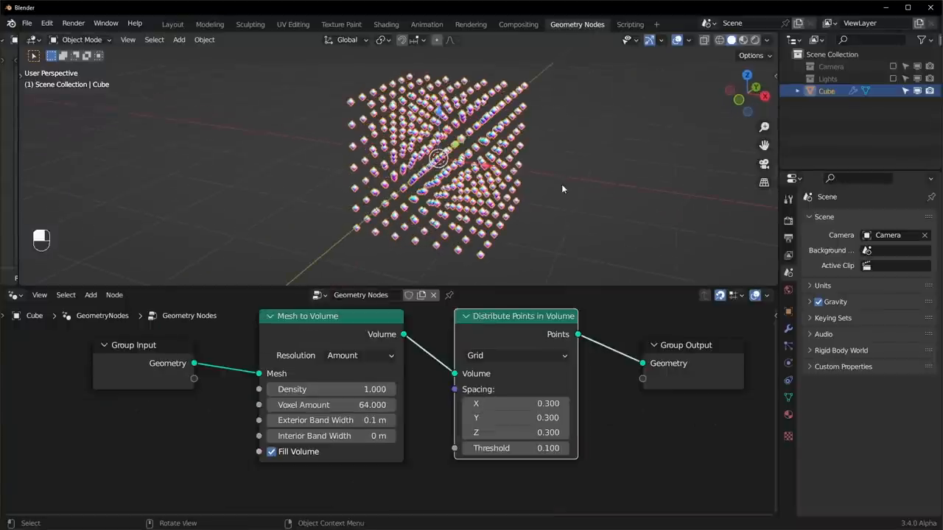
key(Tab)
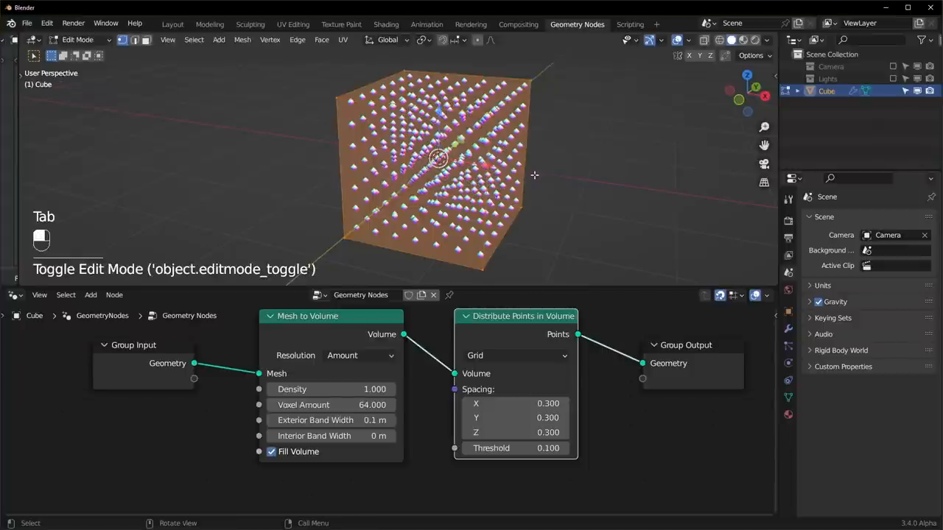
key(shift+a)
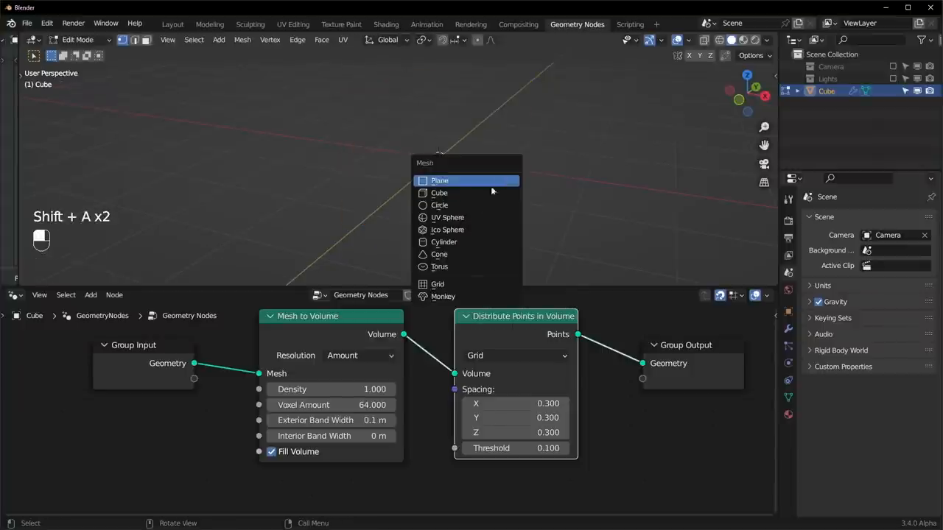
click(439, 267)
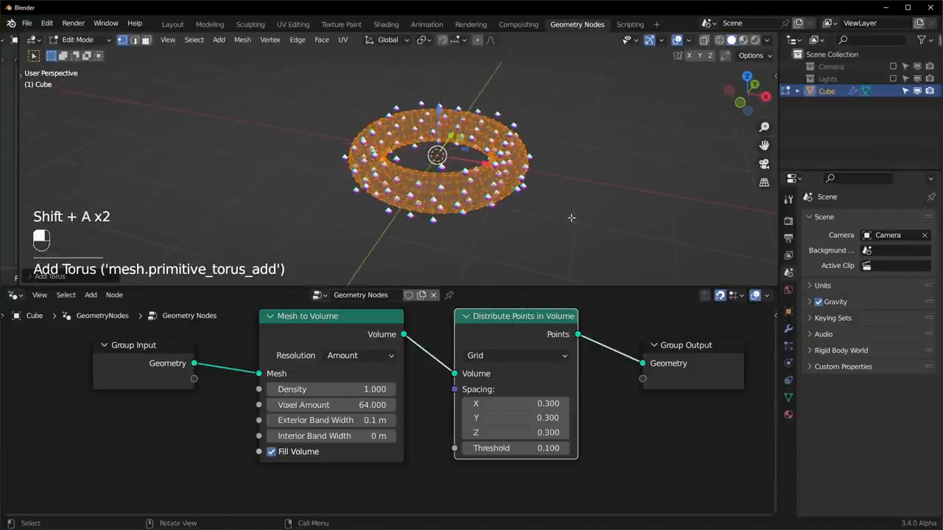
click(548, 214)
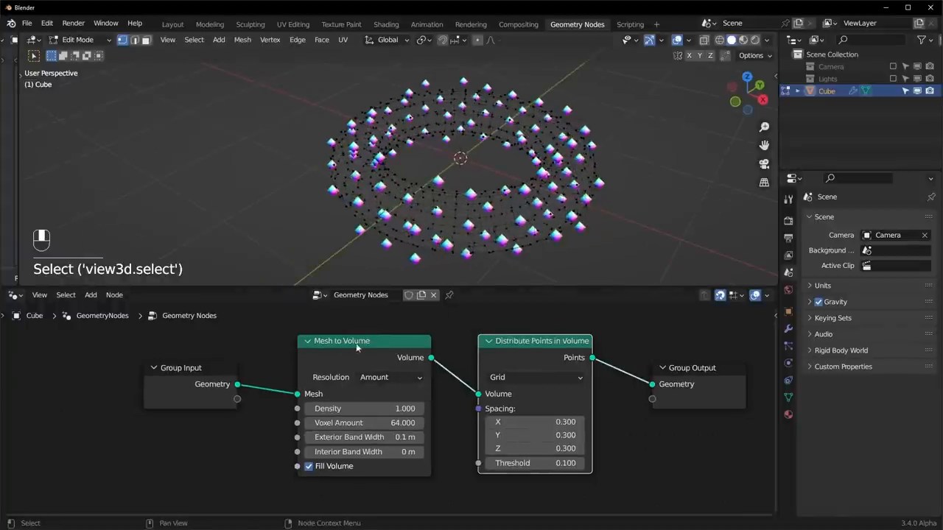
Step: Set Exterior Band Width to 0 and make Mesh to Volume resolution size-based
click(342, 341)
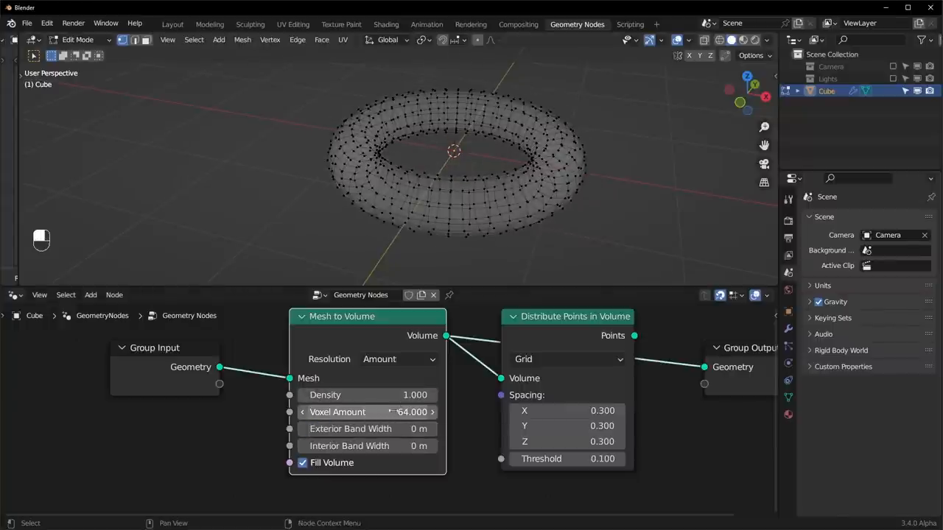
click(397, 359)
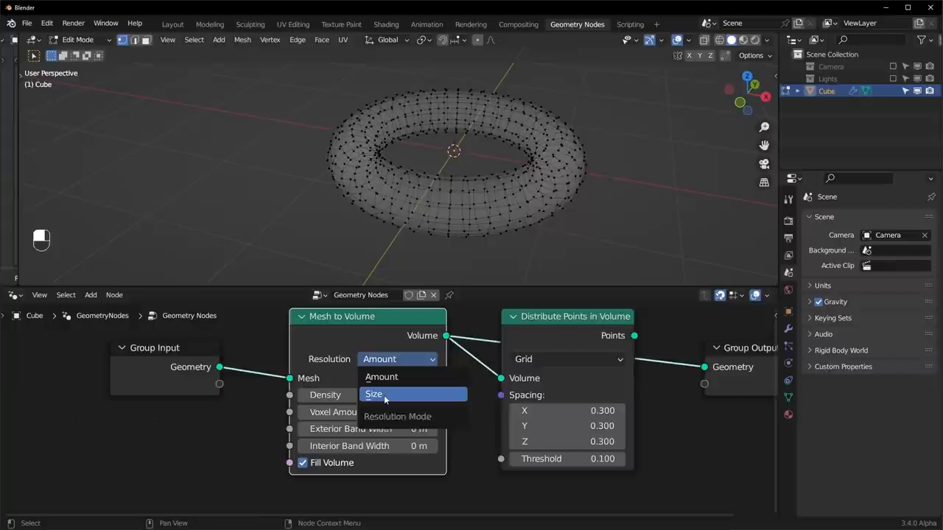
click(374, 395)
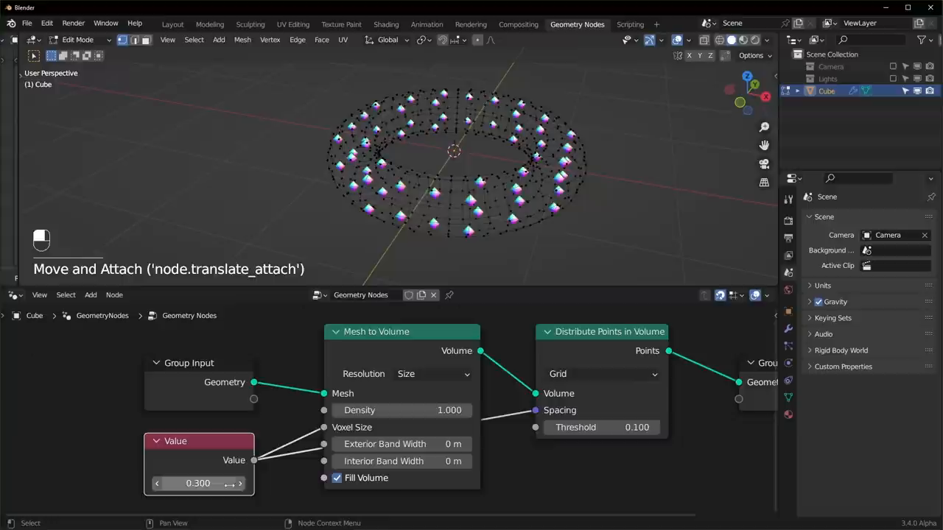
Step: Lower the shared value to 0.08, turn off Fill Volume and link the value to Interior Band Width
drag(214, 483, 159, 484)
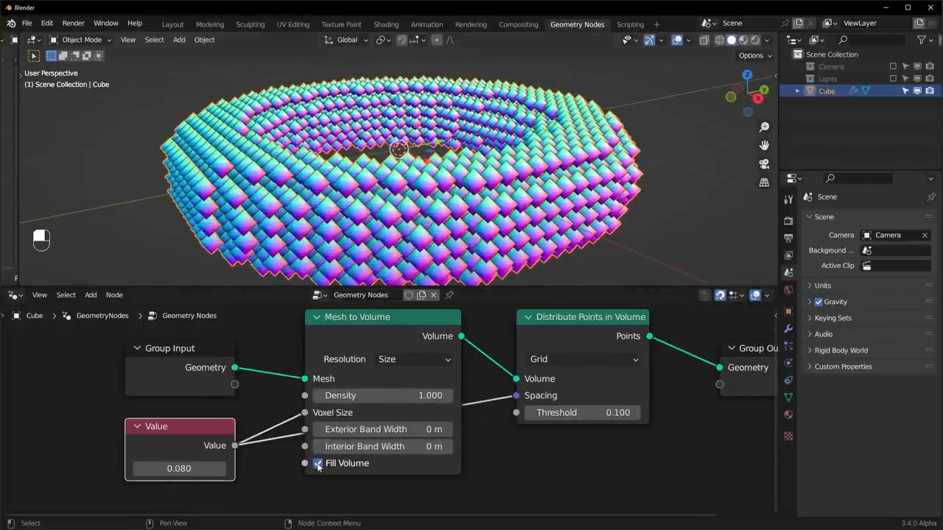
click(317, 462)
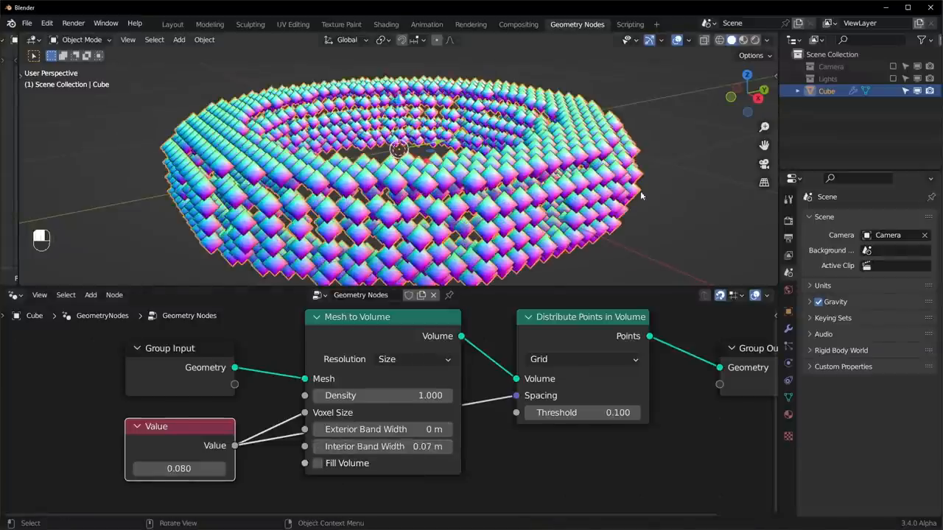
drag(234, 445, 304, 456)
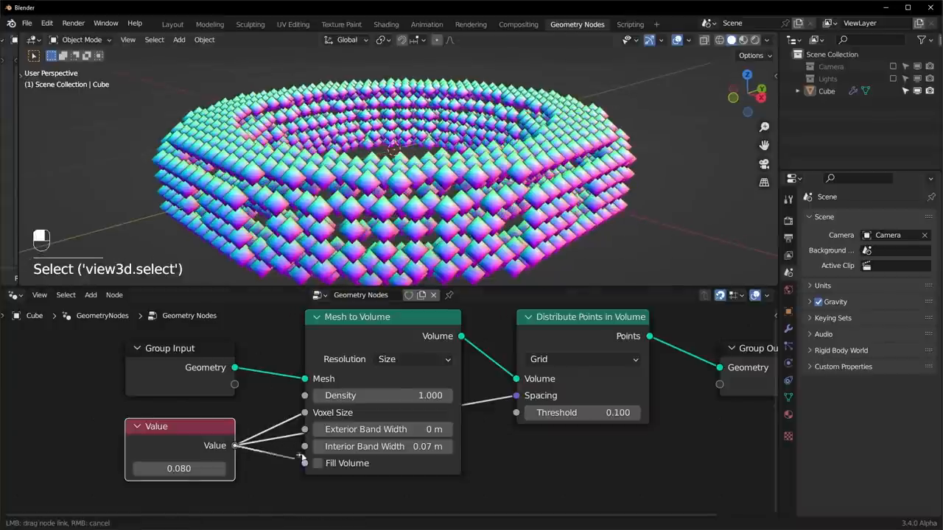
key(shift+z)
text(ins)
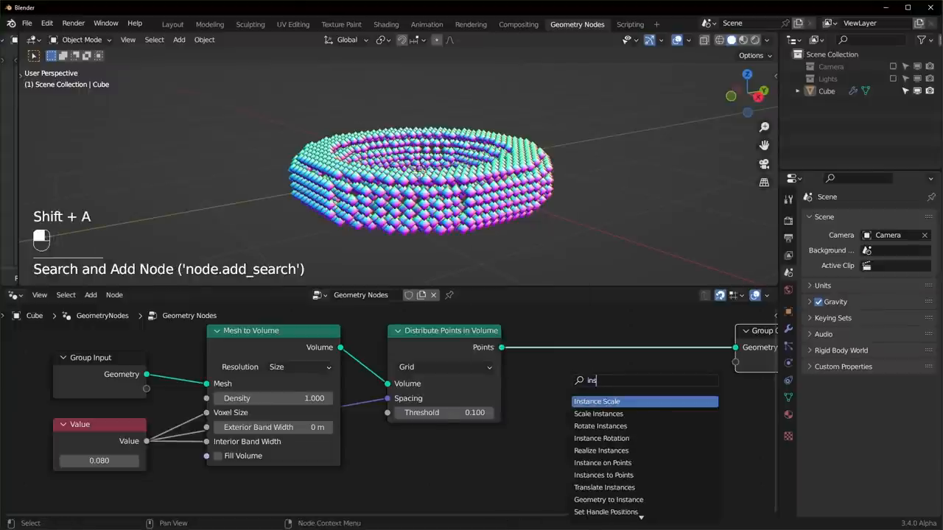
Step: Instance cubes on the points via Instance on Points and a Cube node sized by the shared value
click(601, 462)
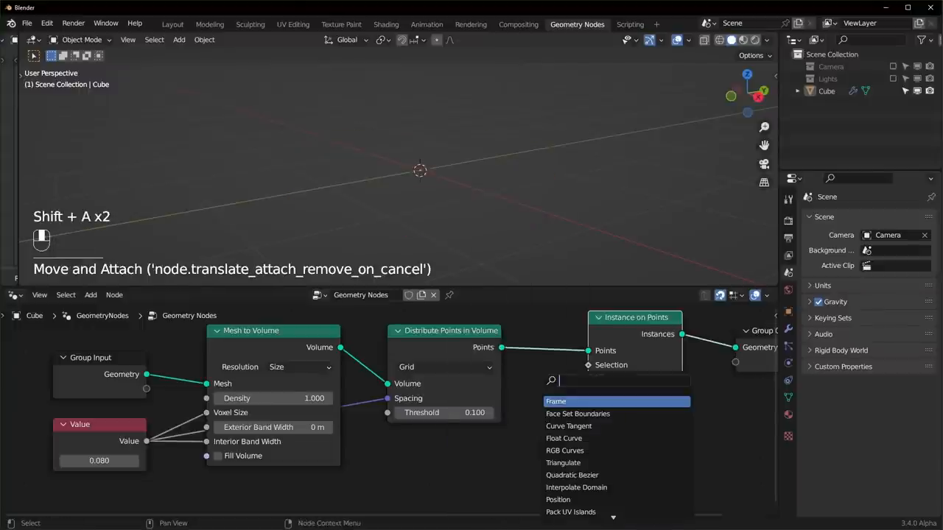
click(578, 412)
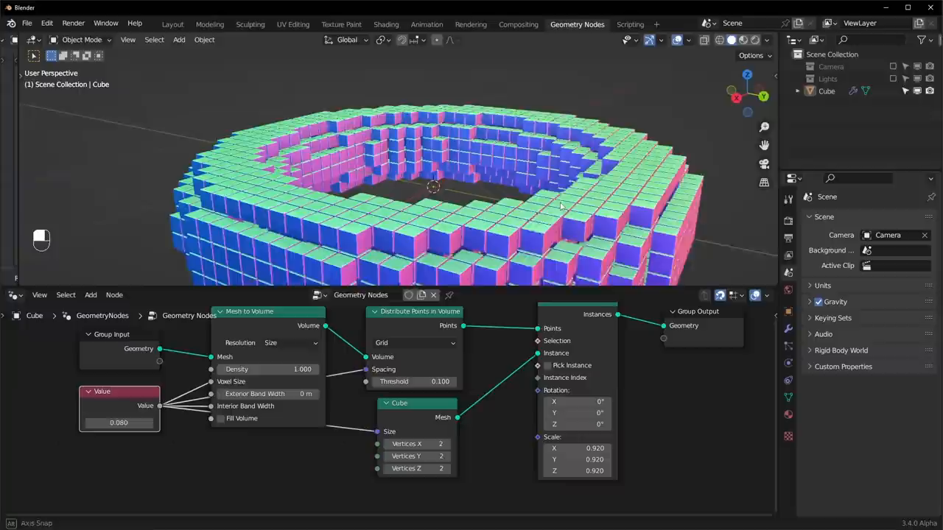
key(space)
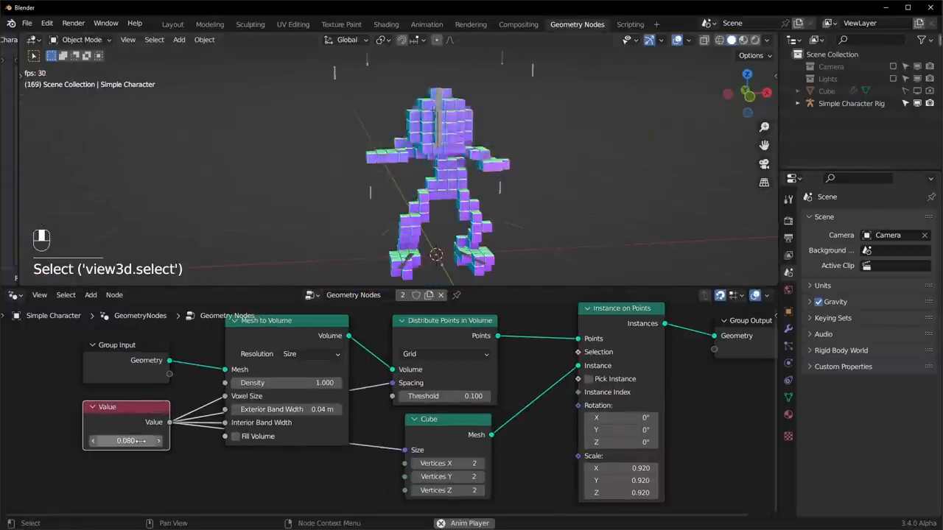
Step: Maximize the view to work on the Simple Character's shrub node tree
key(ctrl+space)
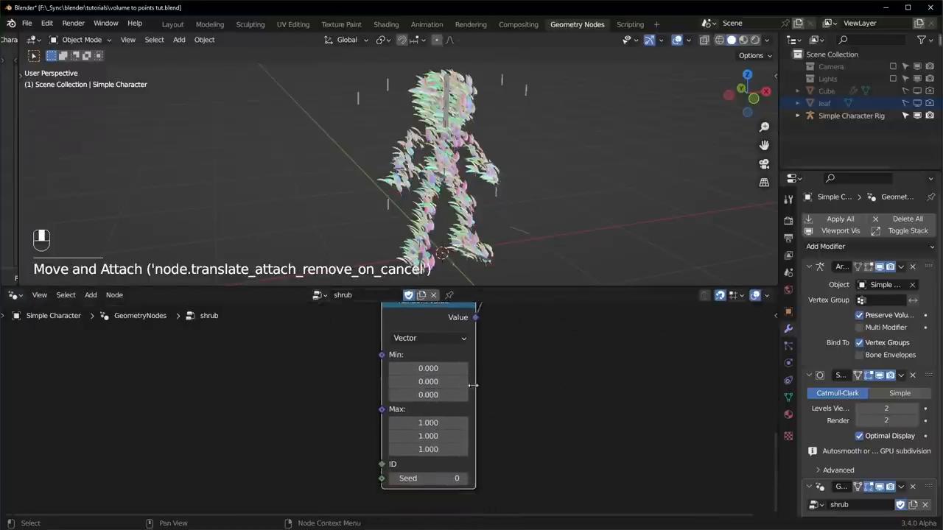
Step: Replace the shrub's mesh with a plane and extrude it into a rectangular block
double_click(427, 421)
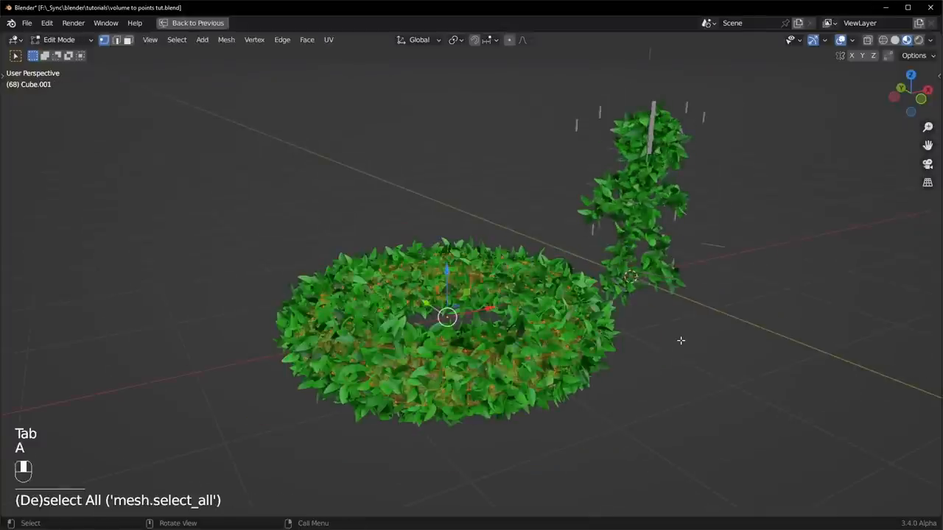
key(shift+a)
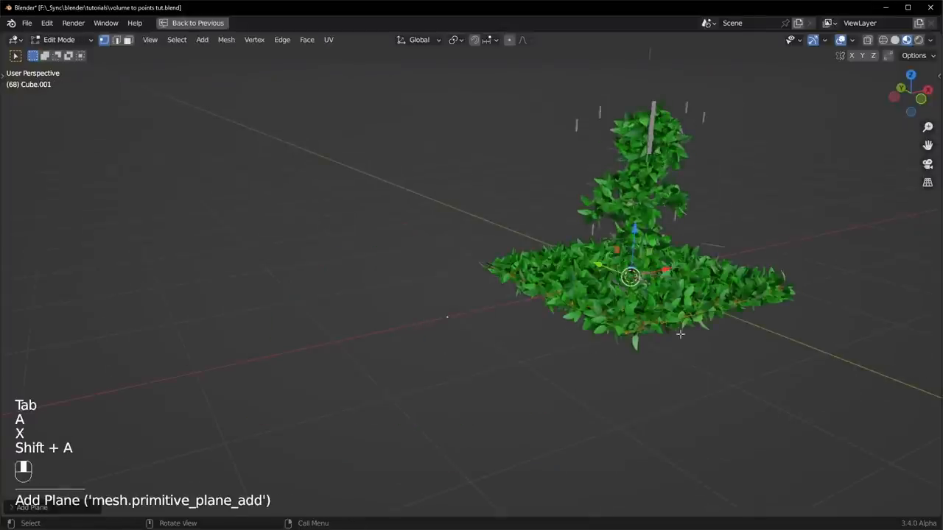
key(e)
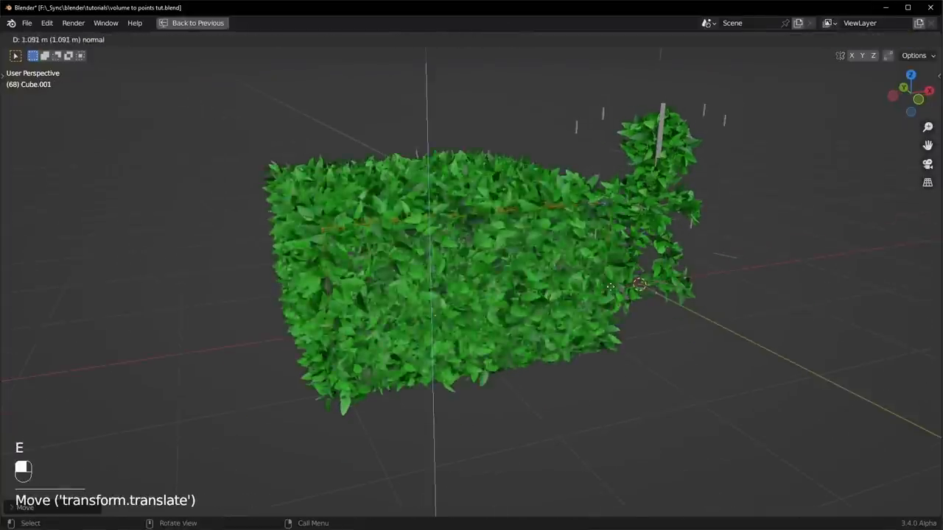
key(s)
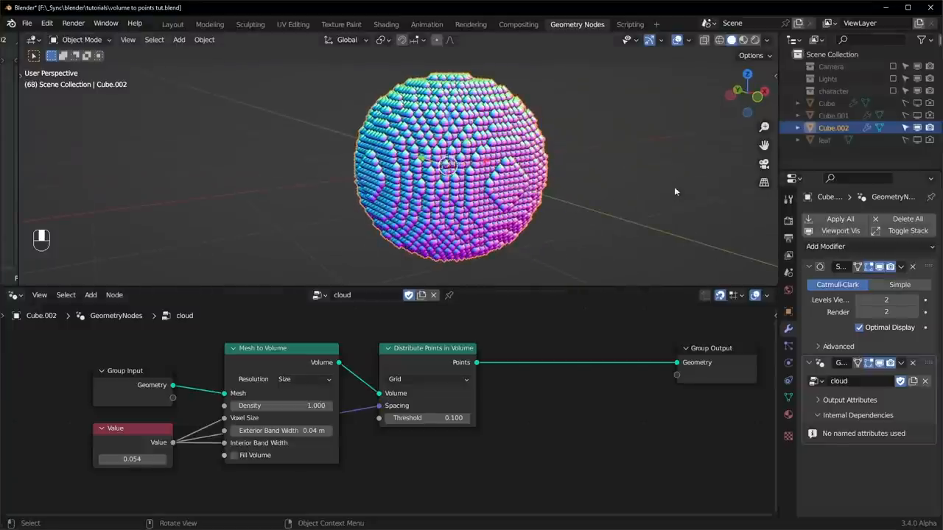
mouse_move(582, 406)
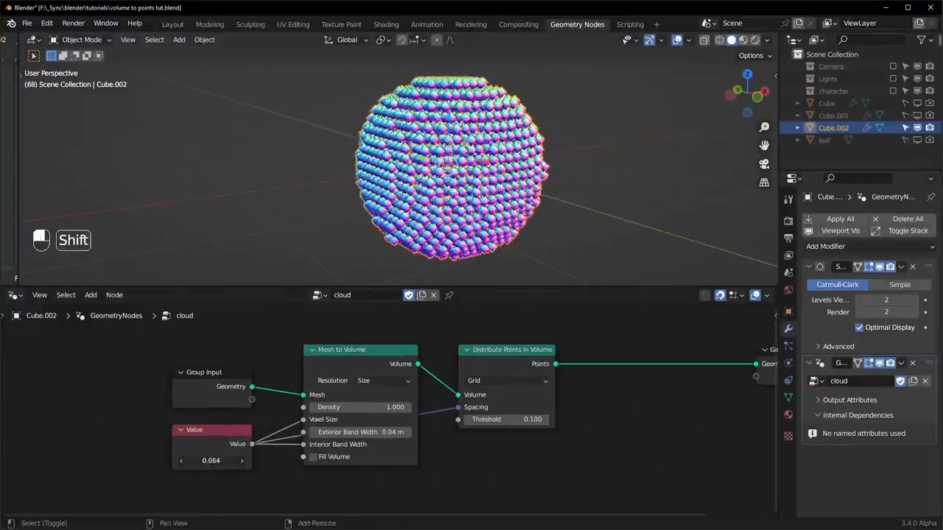
Step: Raise the Value node to 0.154 for a coarser grid of points in the sphere
drag(210, 459, 265, 460)
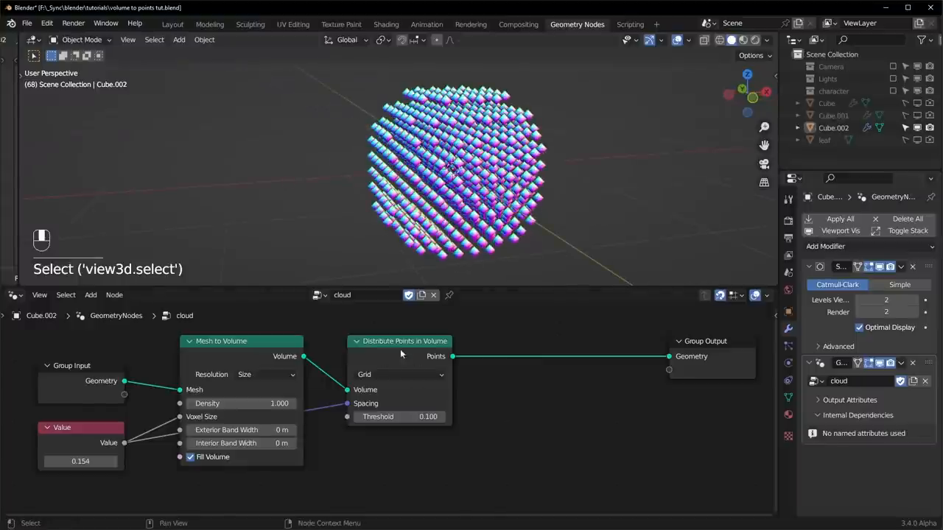
mouse_move(563, 430)
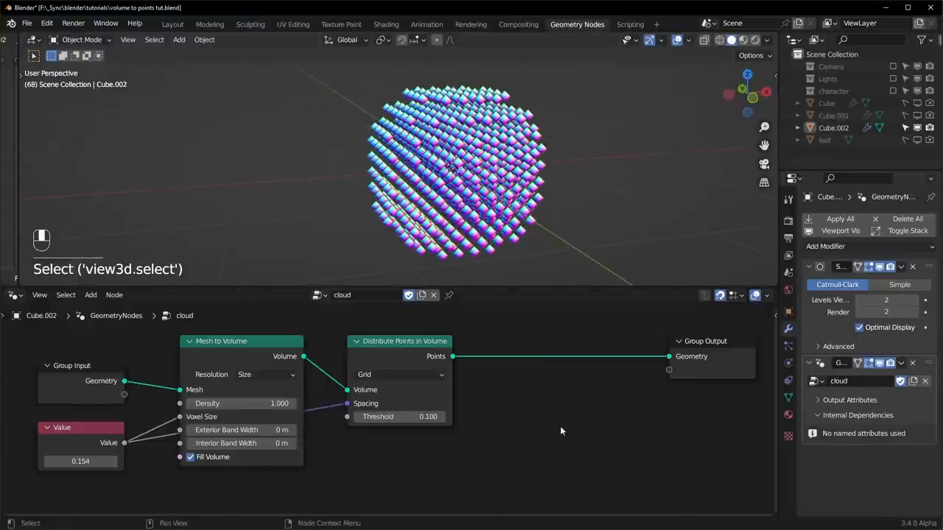
Step: Add a Points to Volume node with size-based resolution and choose its distribution method
key(shift+a)
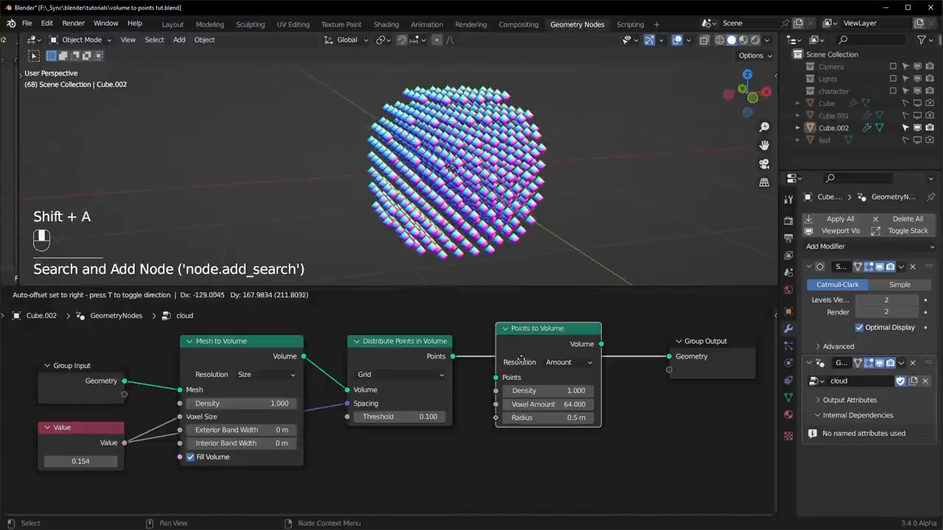
click(573, 363)
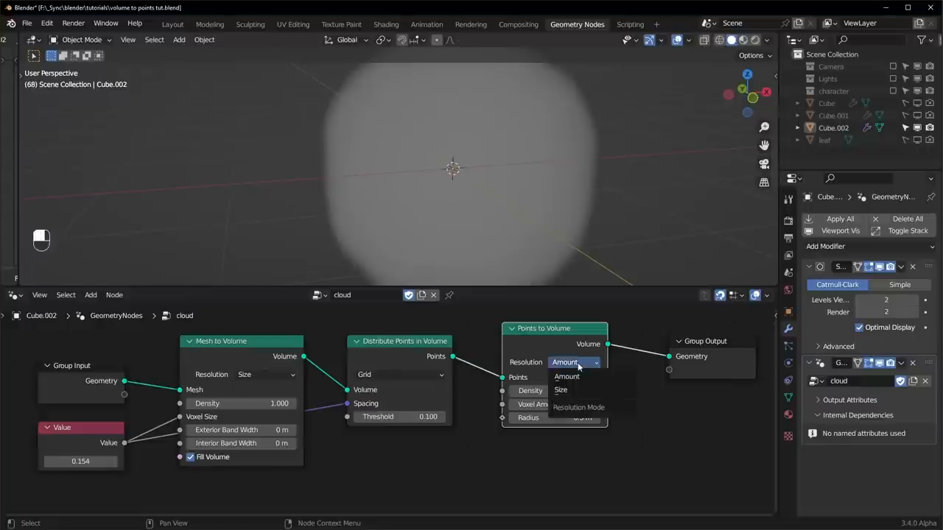
click(566, 377)
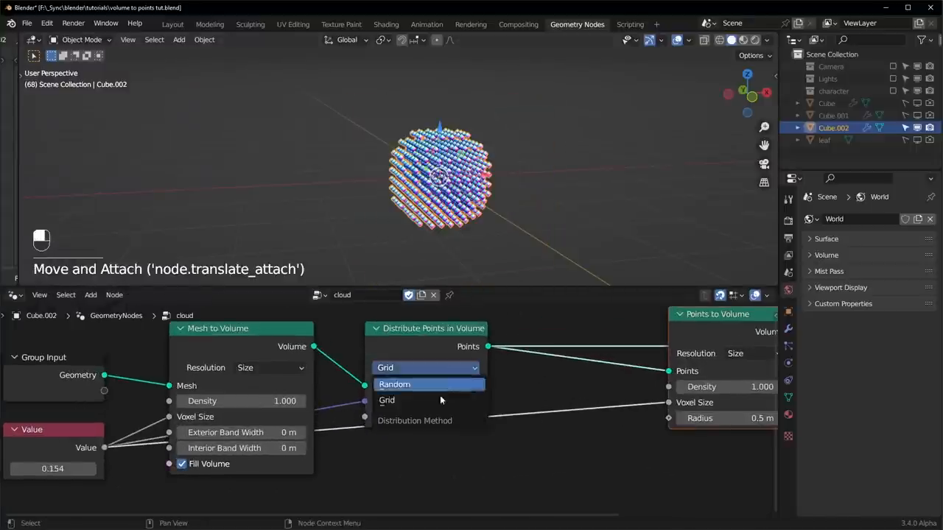
click(395, 383)
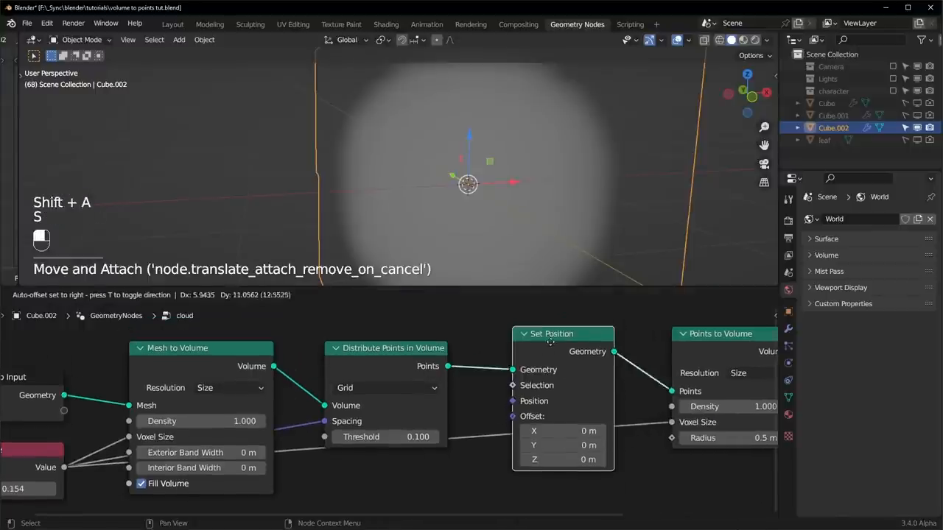
text(noise)
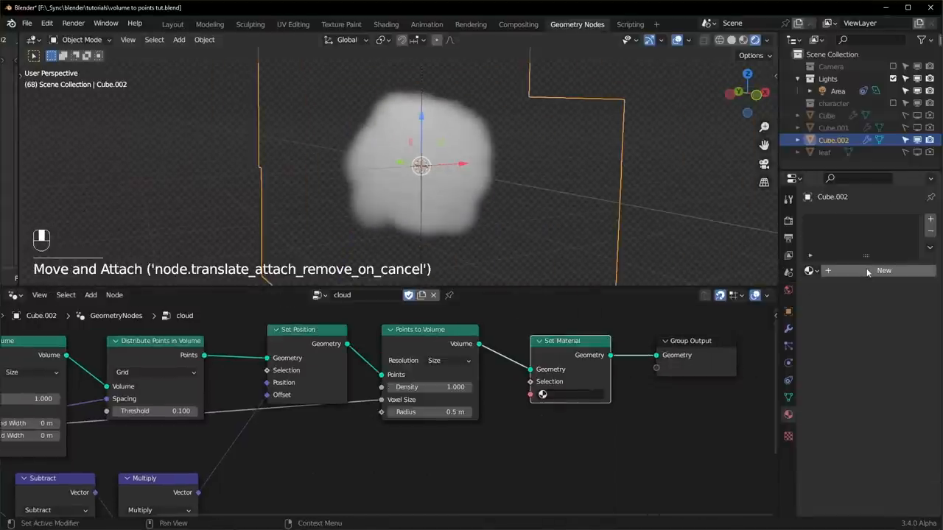
Step: Create a 'clouds' material with no Surface shader and a Principled Volume shader
click(884, 271)
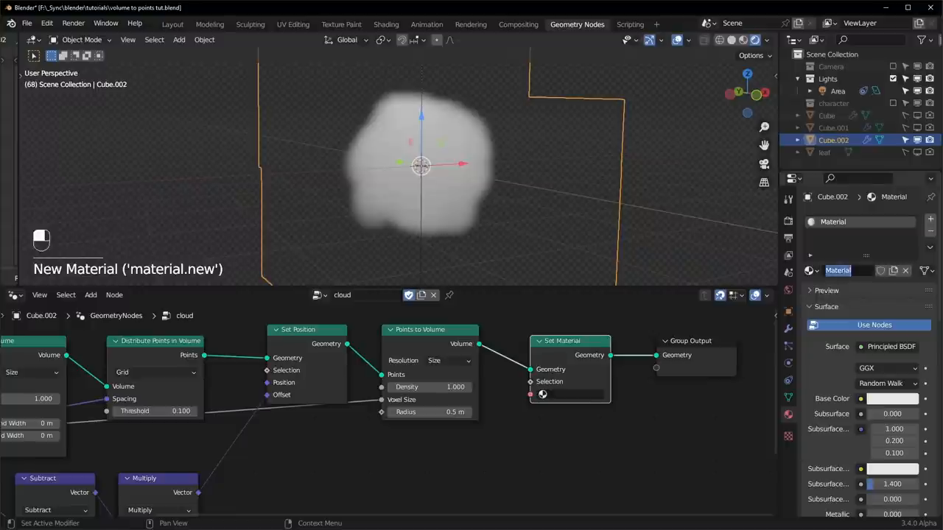
click(542, 395)
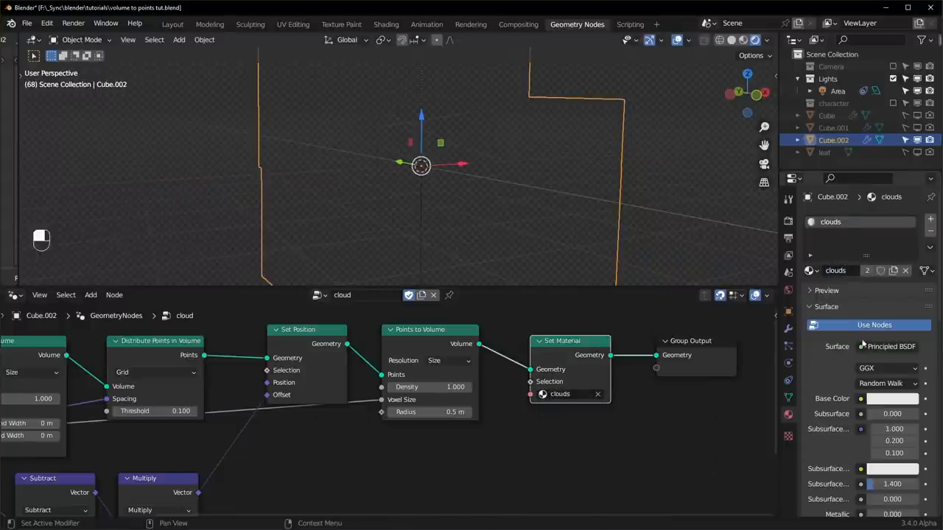
click(891, 346)
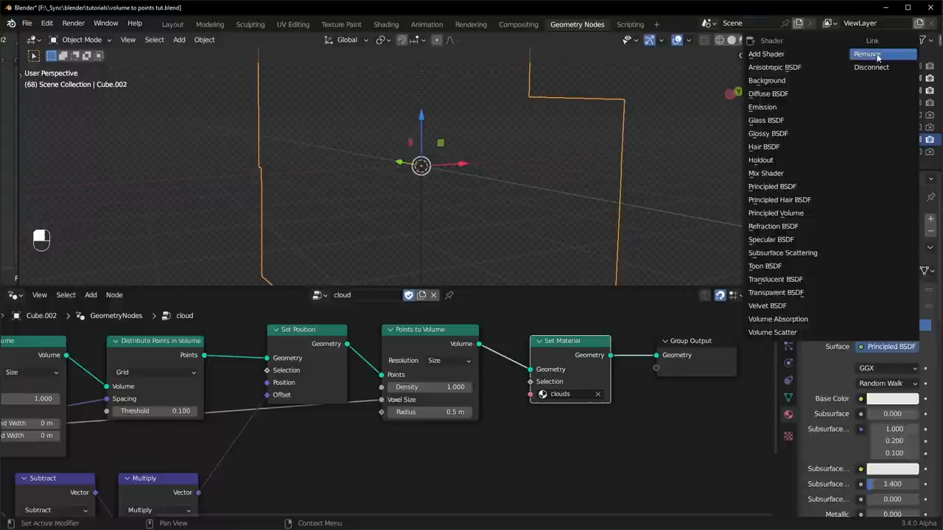
click(868, 53)
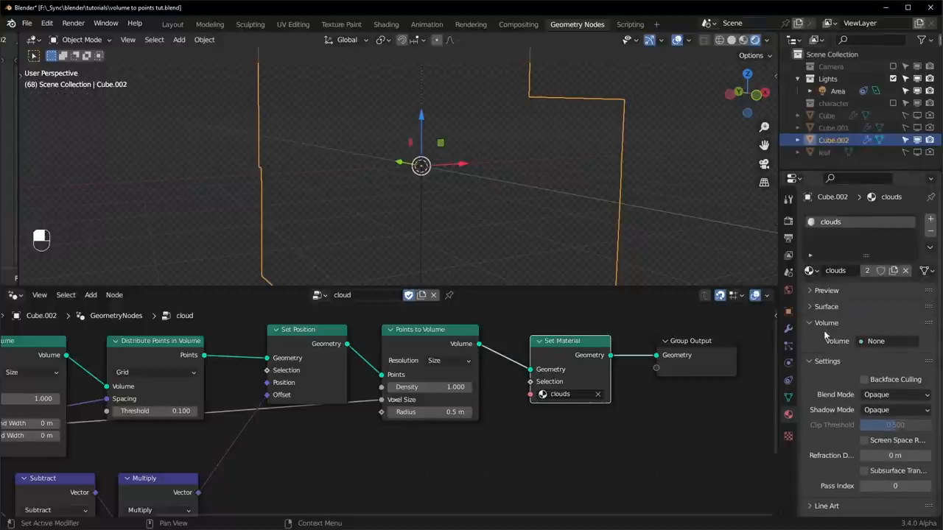
click(875, 342)
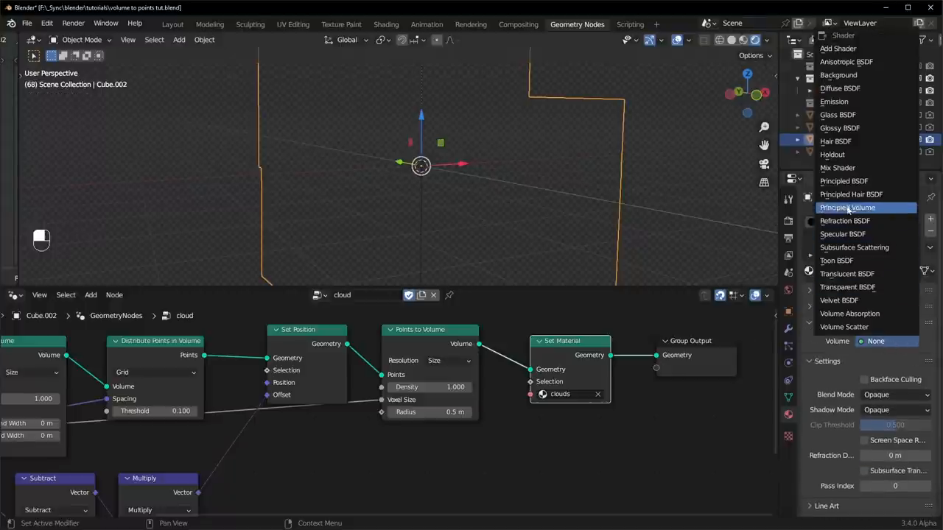
click(847, 206)
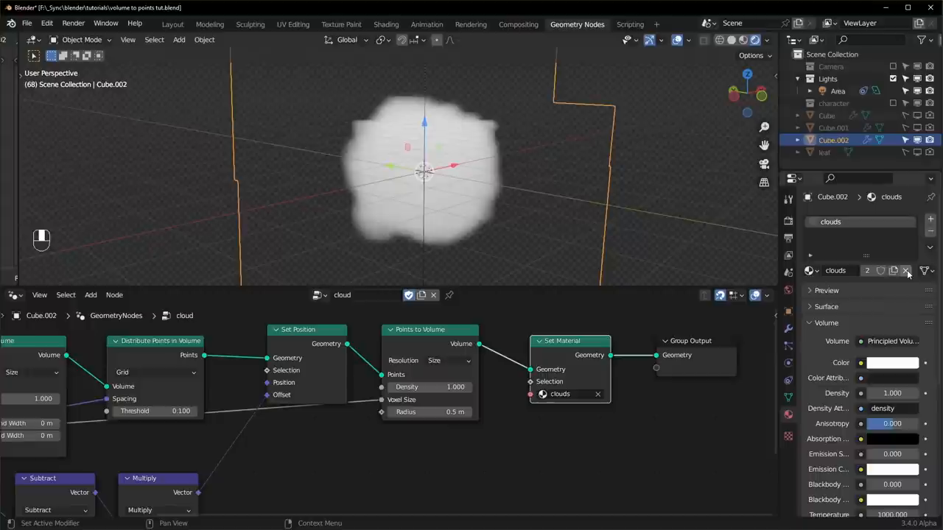
click(906, 271)
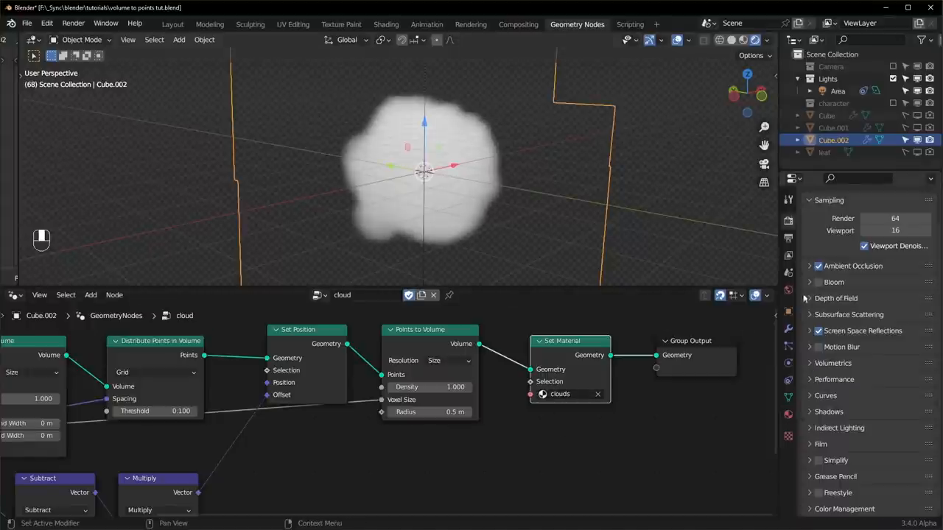
Step: Set Volumetrics tile size to 4 px and samples to 256 for a smoother cloud
click(834, 362)
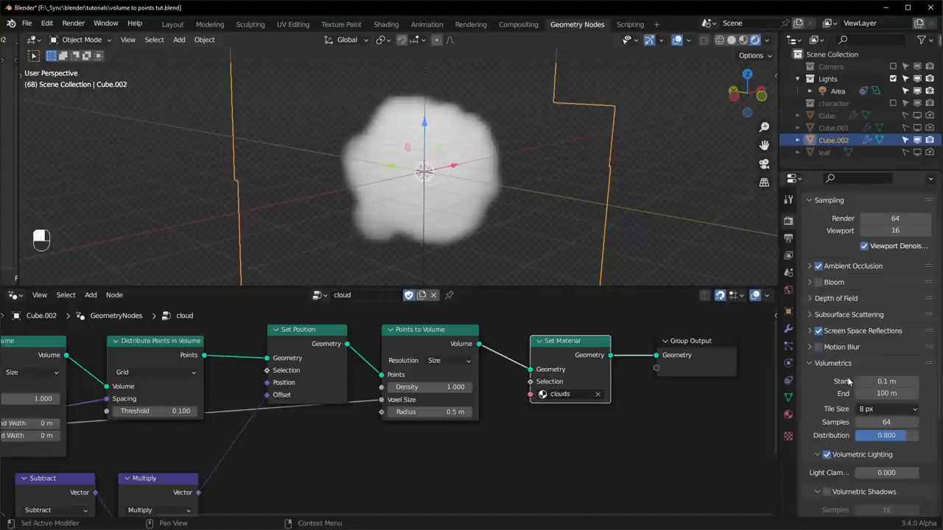
scroll(down, 3)
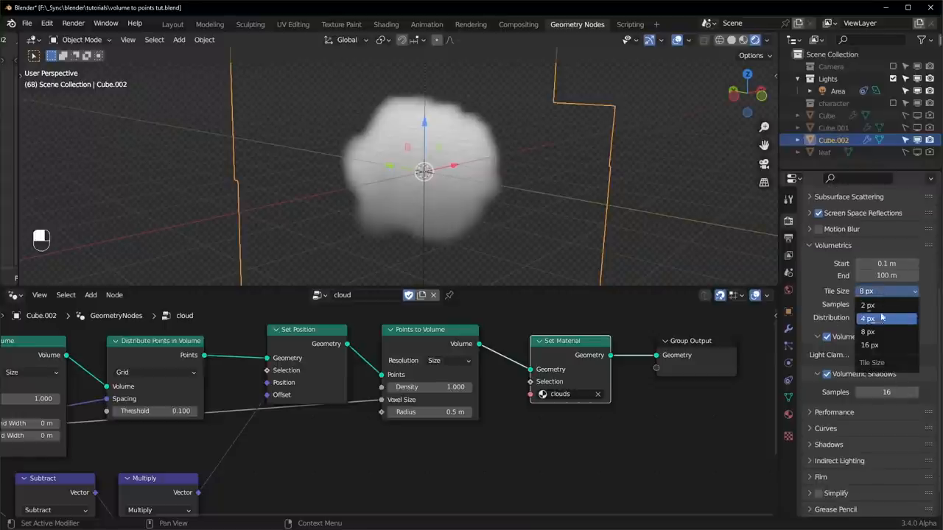
mouse_move(875, 319)
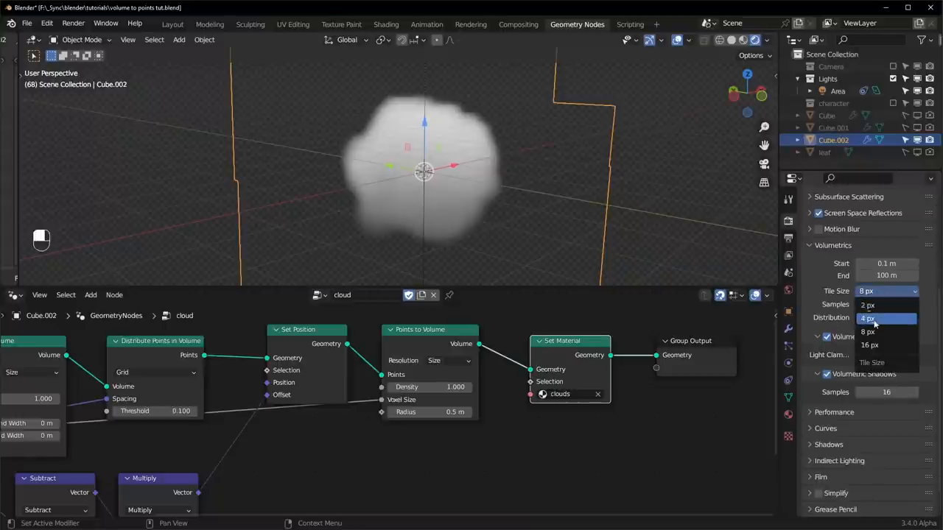
click(867, 318)
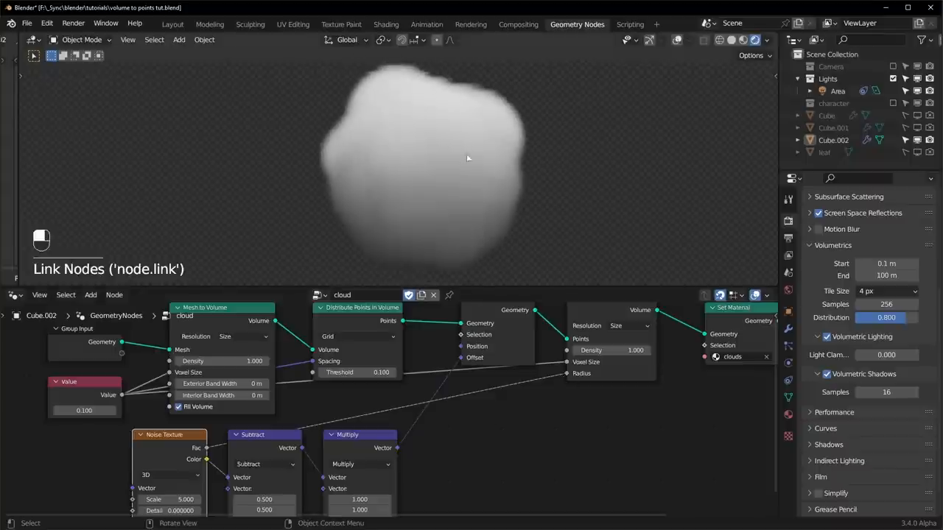
Step: Render with Cycles on GPU Compute at 0.020 point spacing and Value 0.100
text(m)
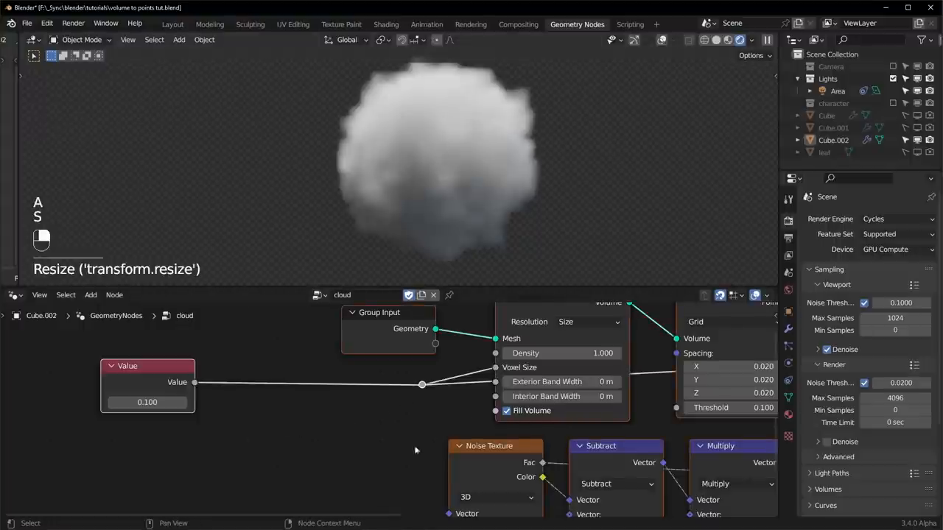
Step: Drive voxel size through a Float Switch from Is Viewport, using 0.100 in the viewport
key(shift+a)
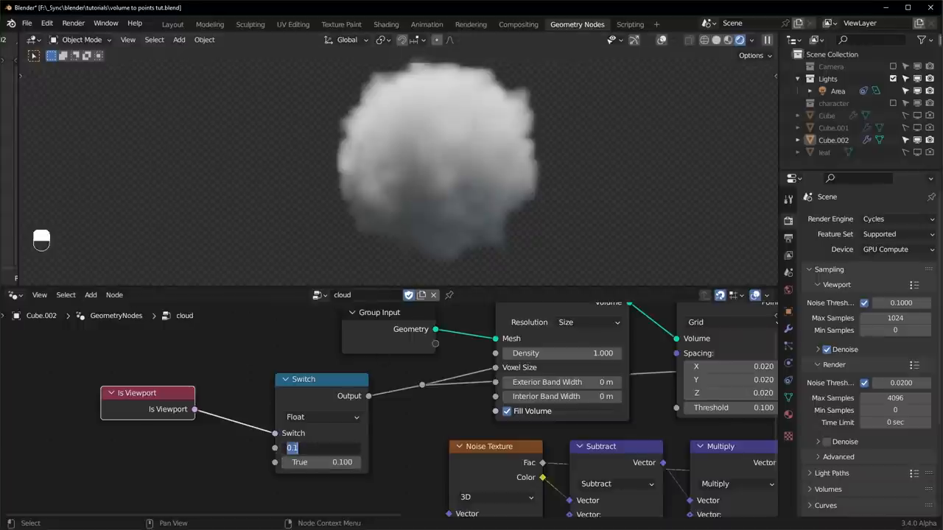
key(KP_0)
text(0.010)
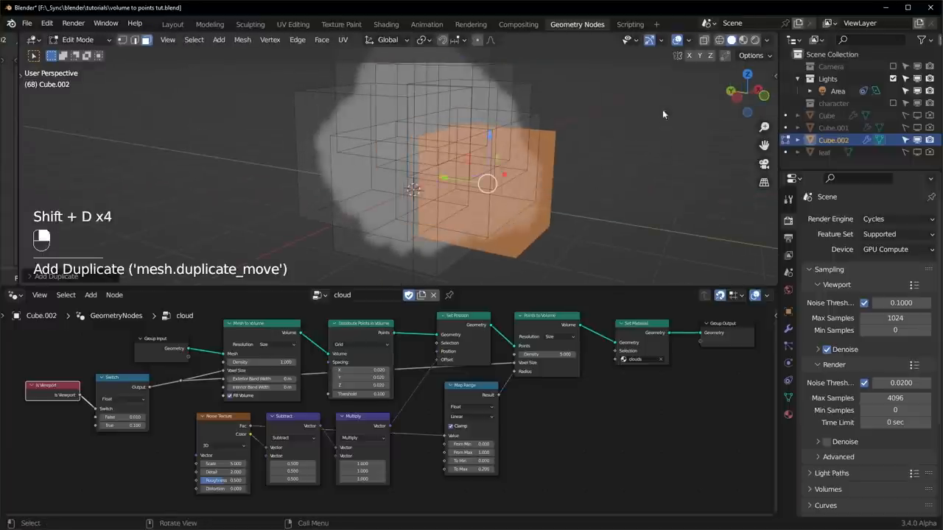
Step: Finish the duplicated-box base mesh and render the final fluffy cloud with F12
key(ctrl+space)
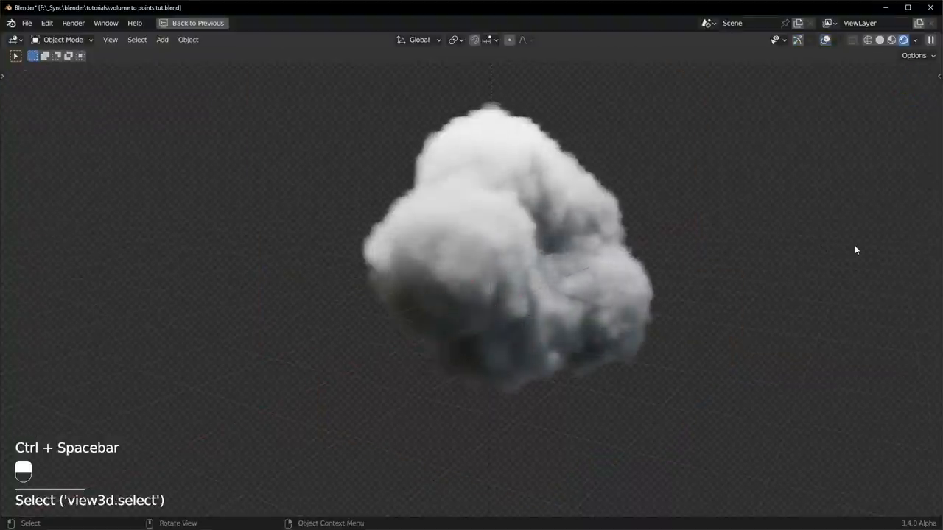
key(F12)
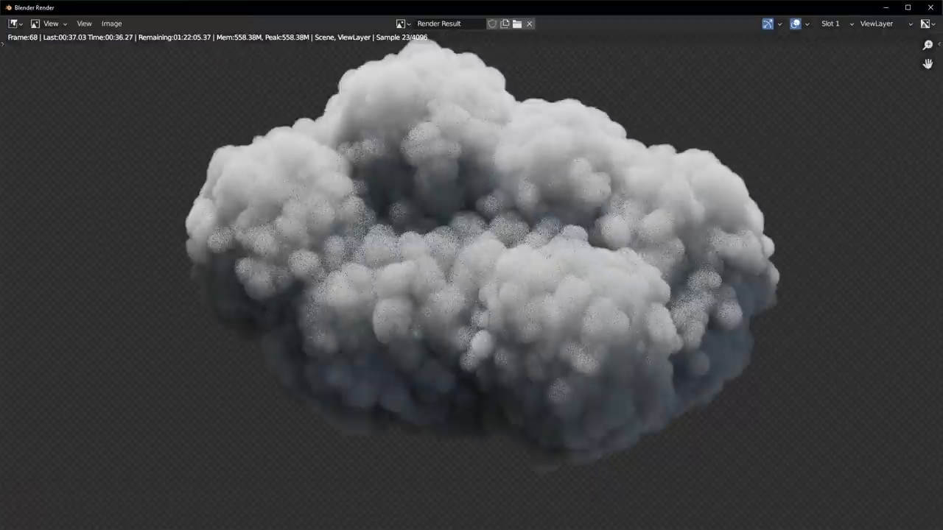